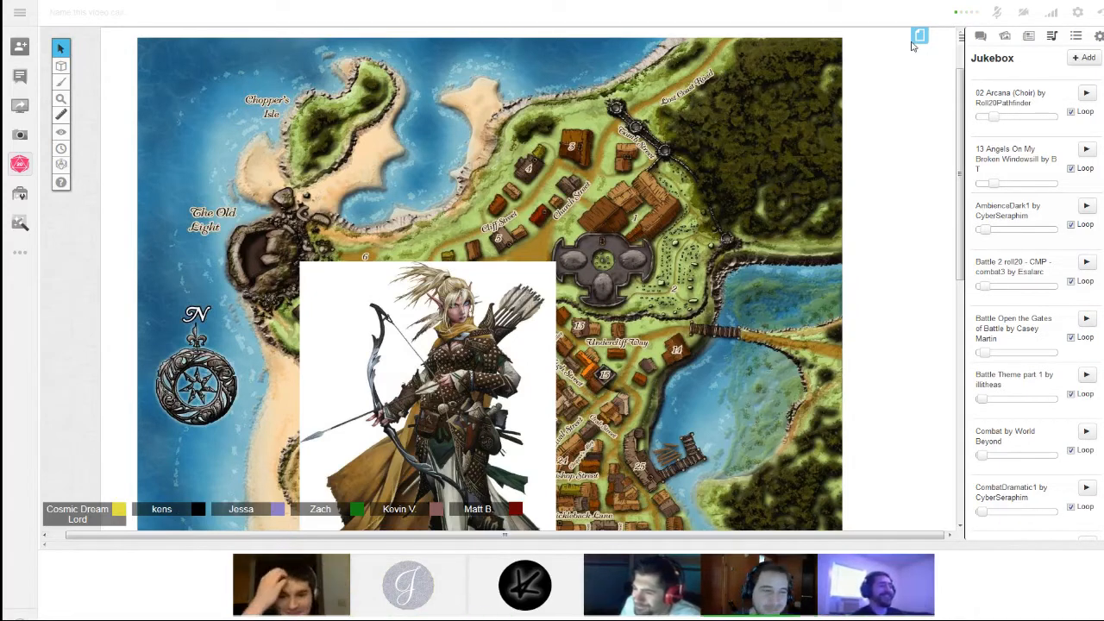
Switch the right sidebar from the Jukebox to the Art Library search
left_click(1004, 36)
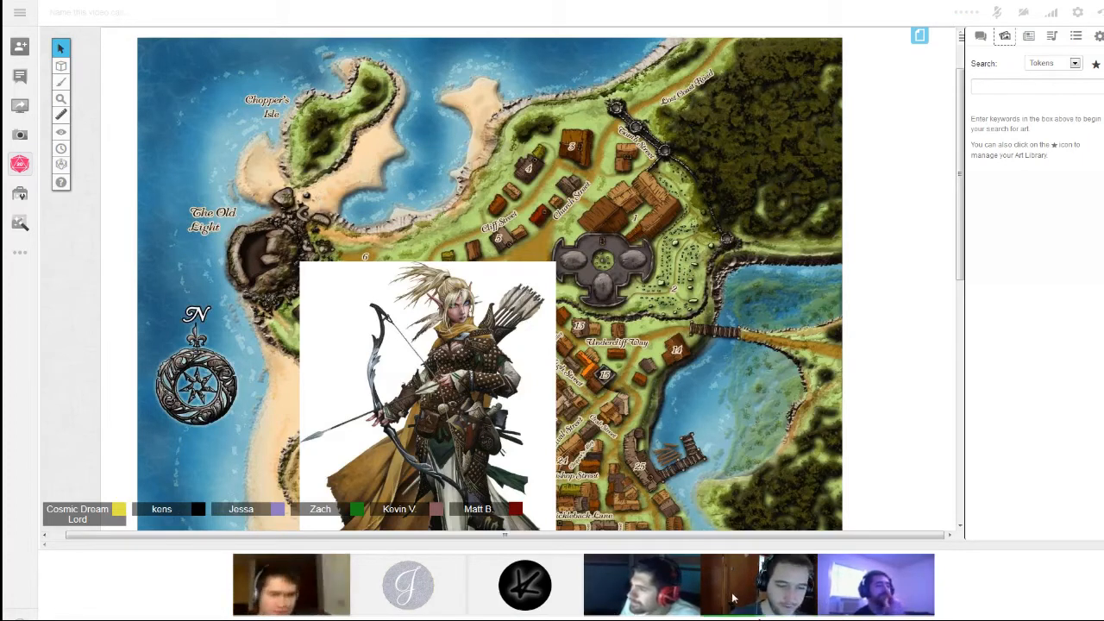
mouse_move(567, 561)
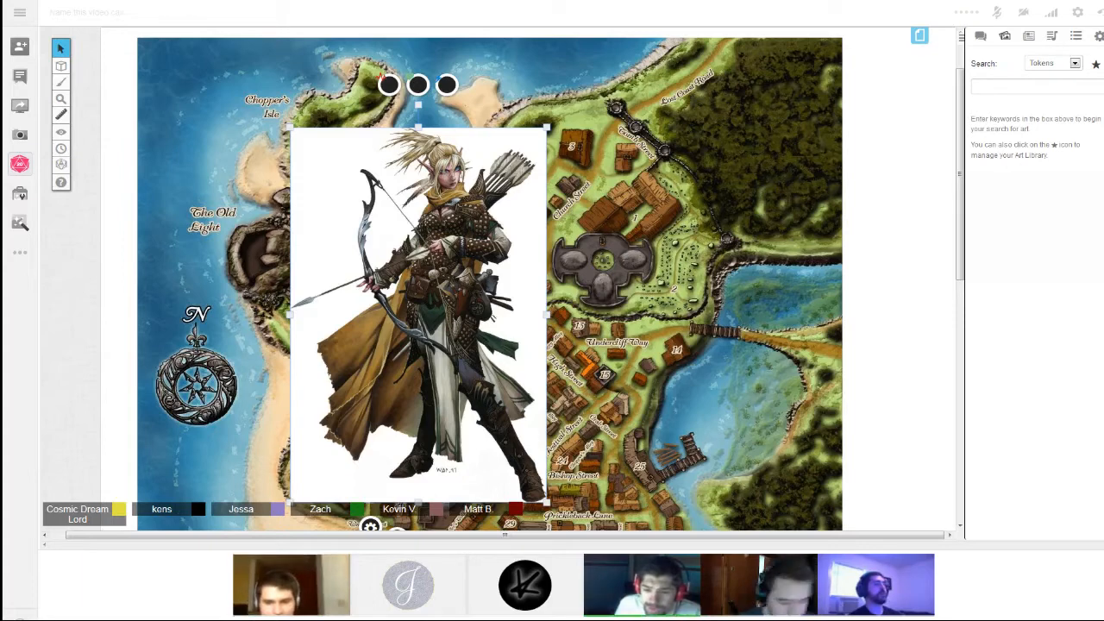
mouse_move(932, 109)
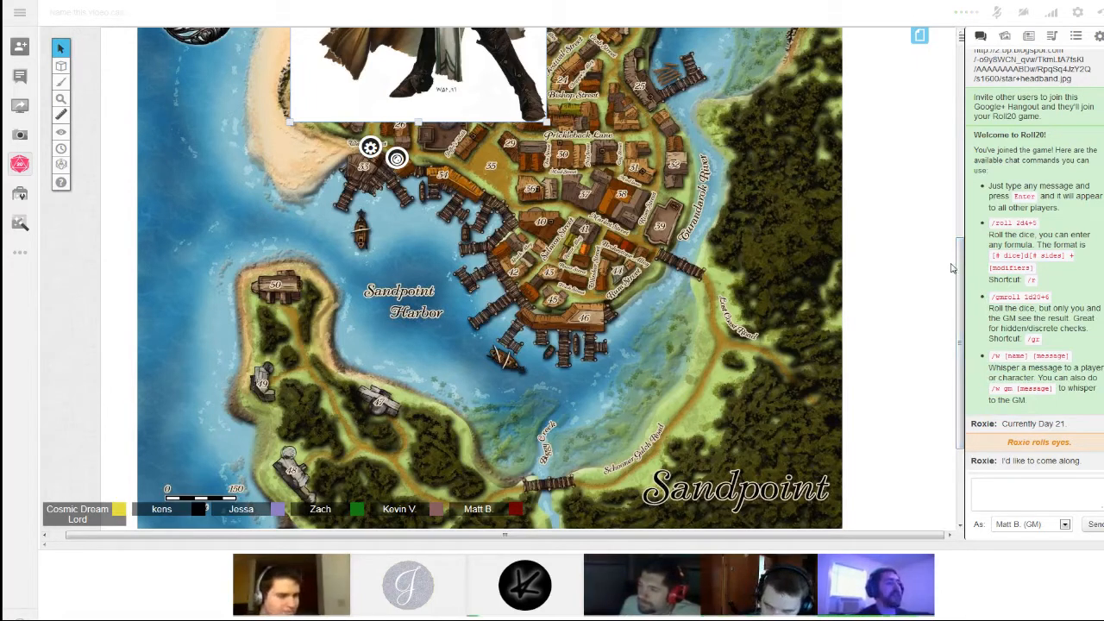
mouse_move(831, 265)
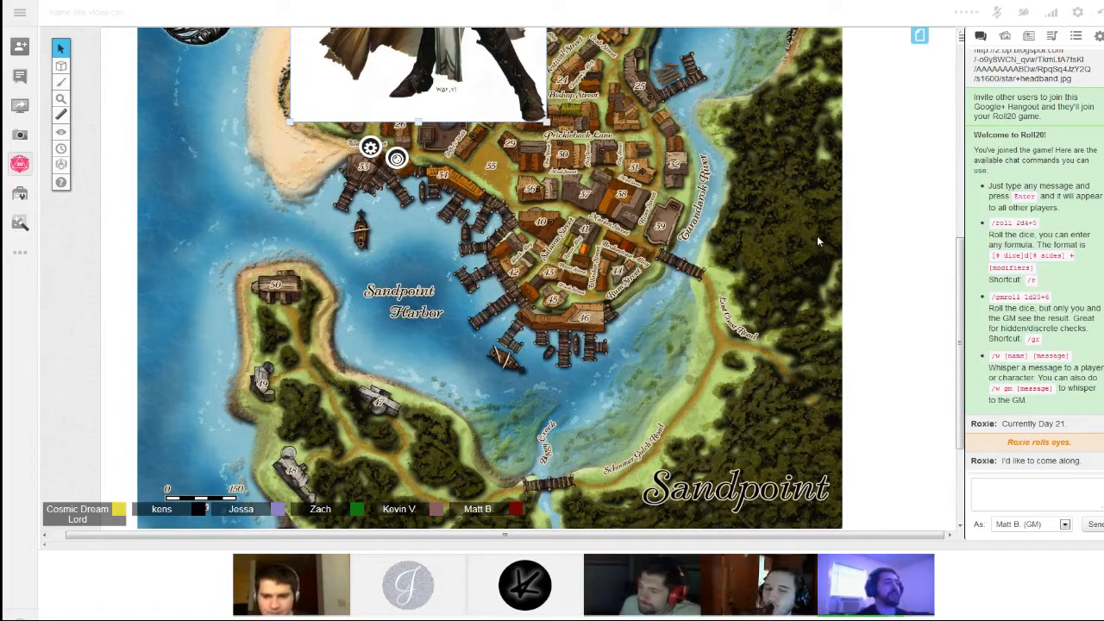
mouse_move(811, 226)
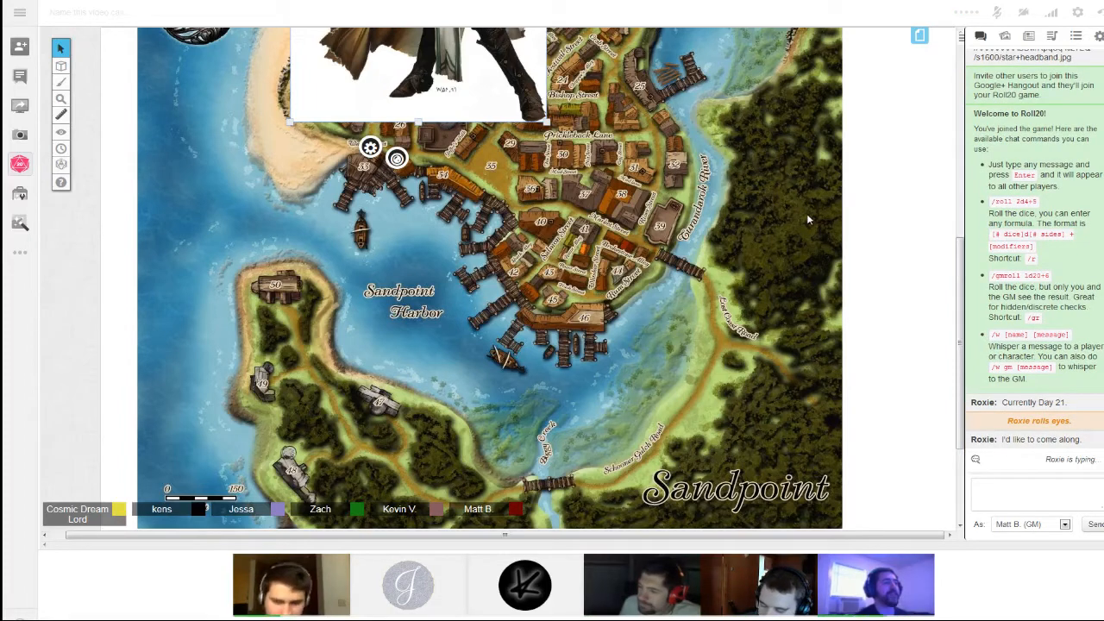
mouse_move(802, 217)
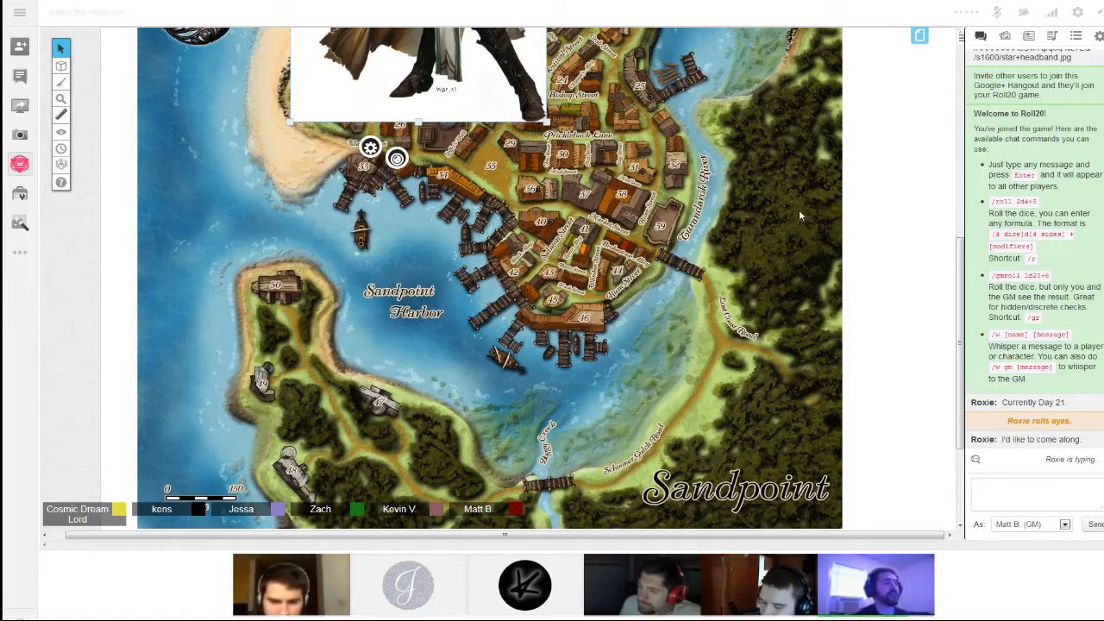
mouse_move(793, 211)
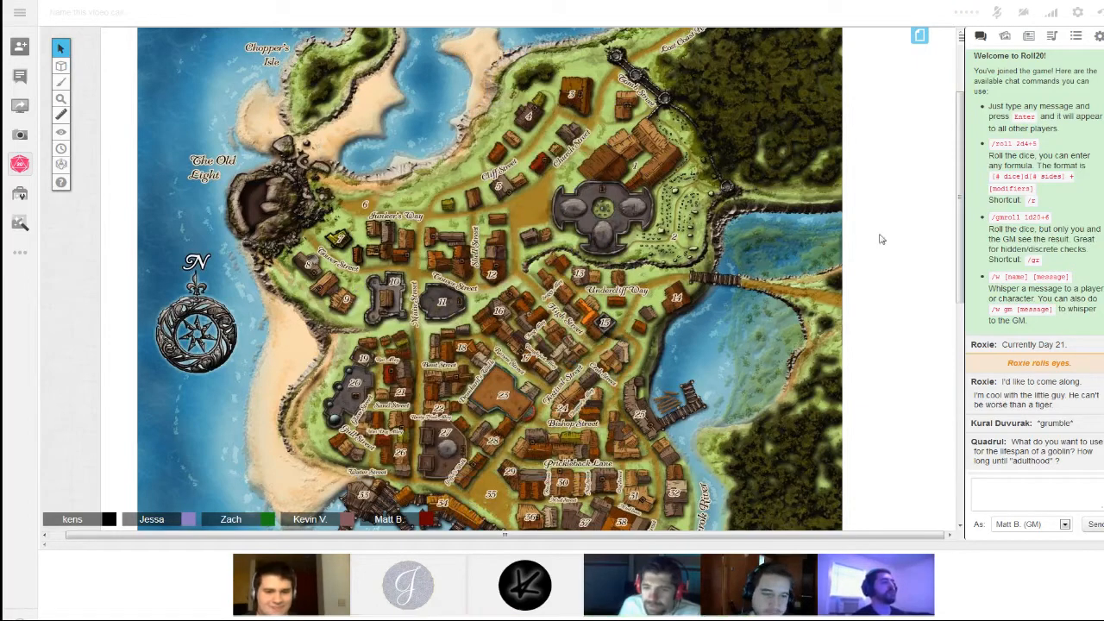
mouse_move(942, 265)
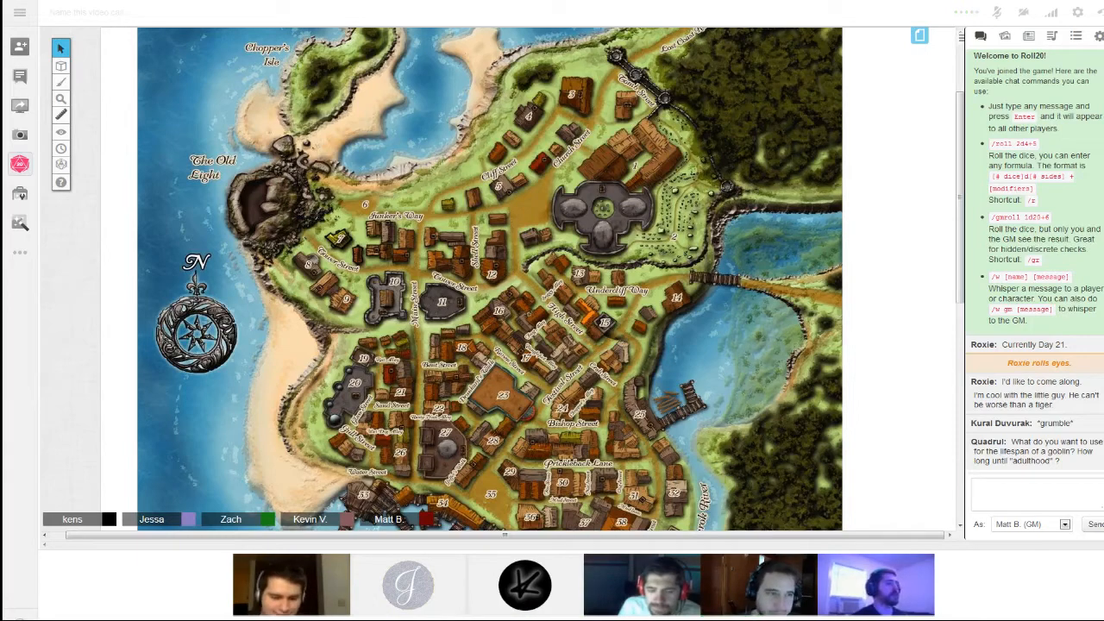
Play the AmbienceDark1 track by CyberSeraphim from the Jukebox list
left_click(1050, 35)
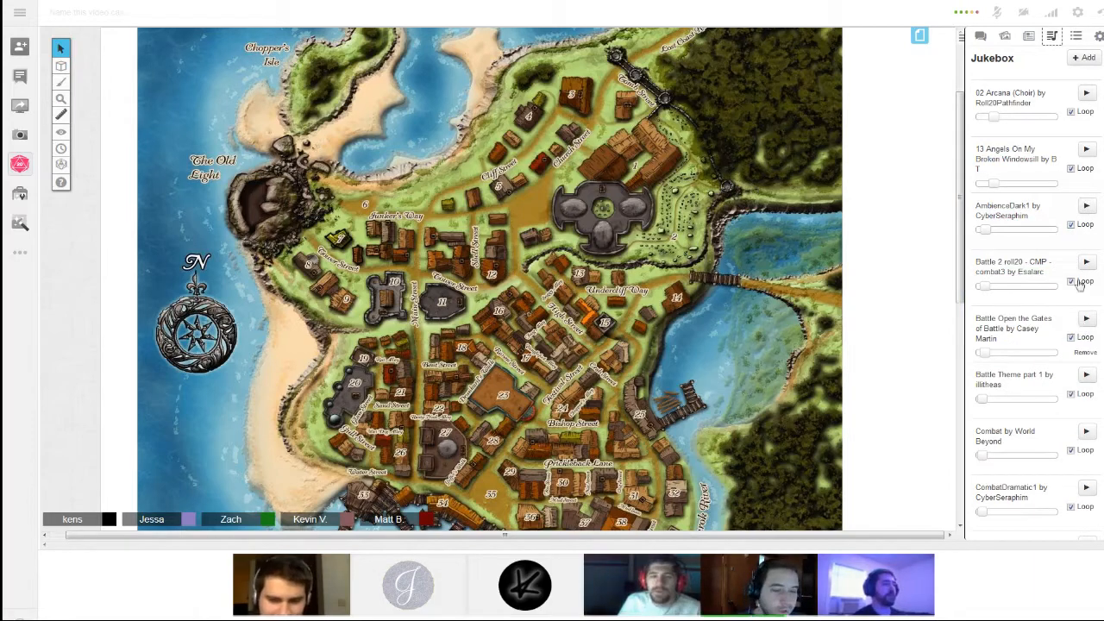
left_click(1086, 206)
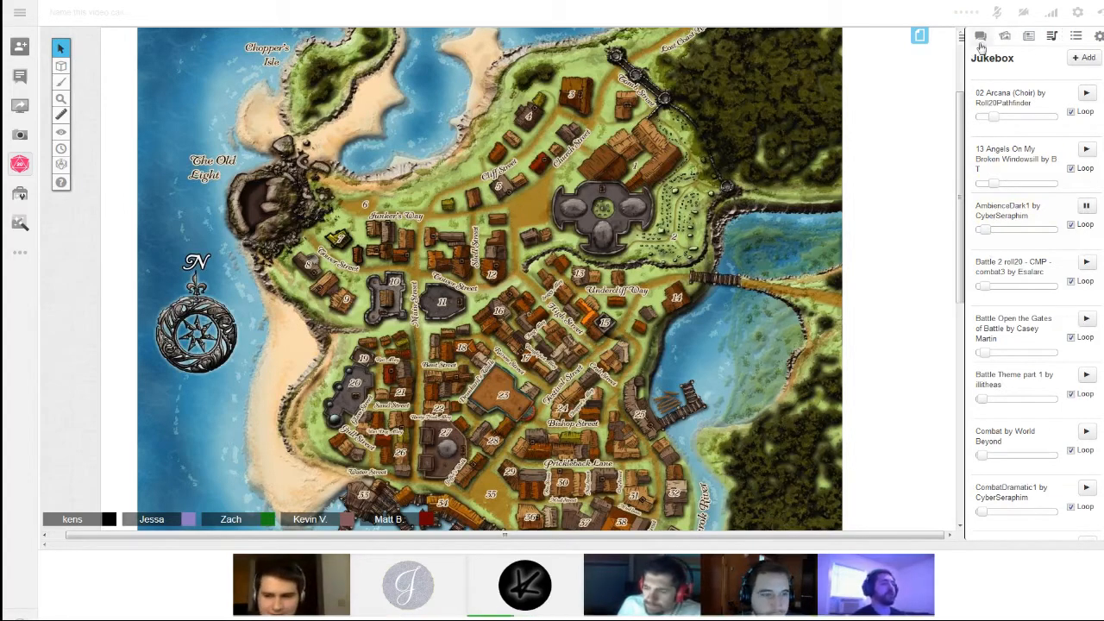
Return to the Text Chat log to follow Quadrul's and Roxie's new emotes
left_click(980, 36)
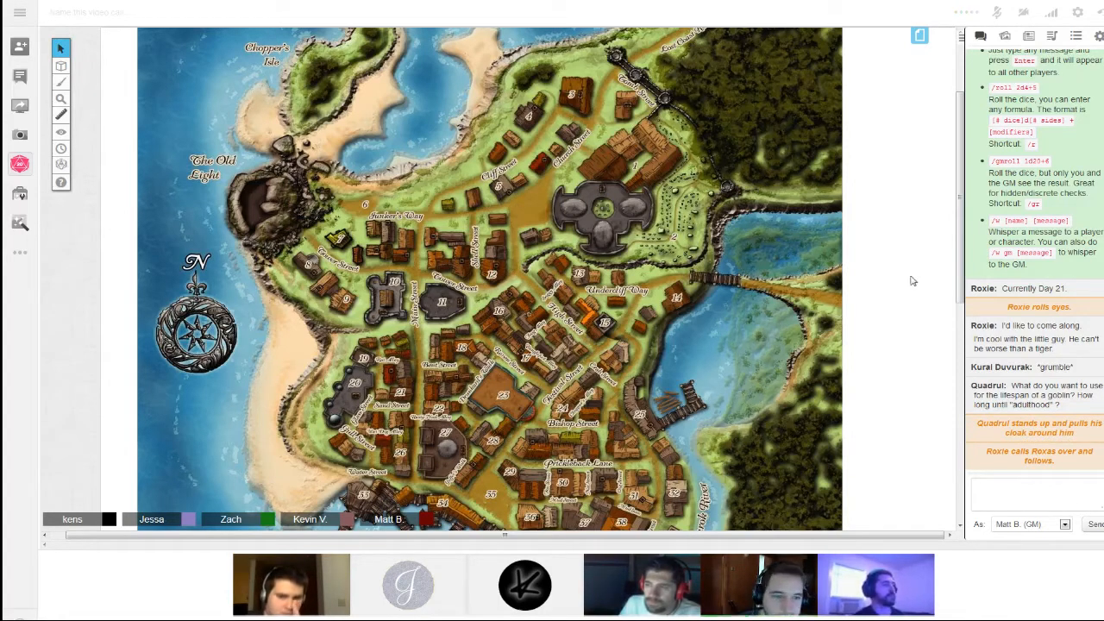
mouse_move(927, 284)
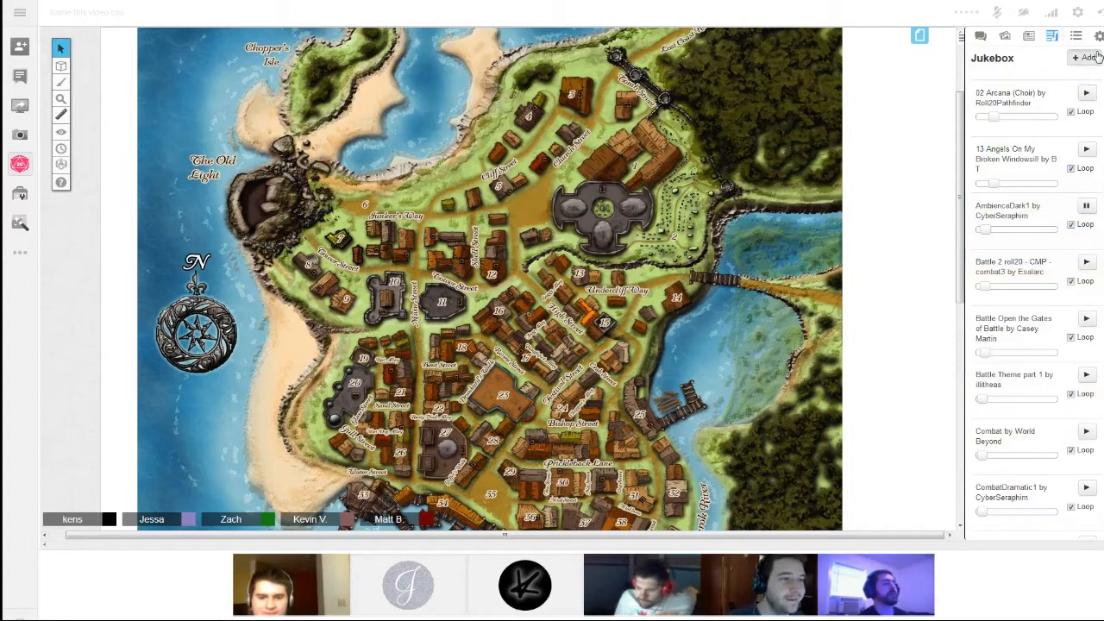
Add a new handout in the Journal and name it 'Mysterious Note 1'
left_click(1083, 57)
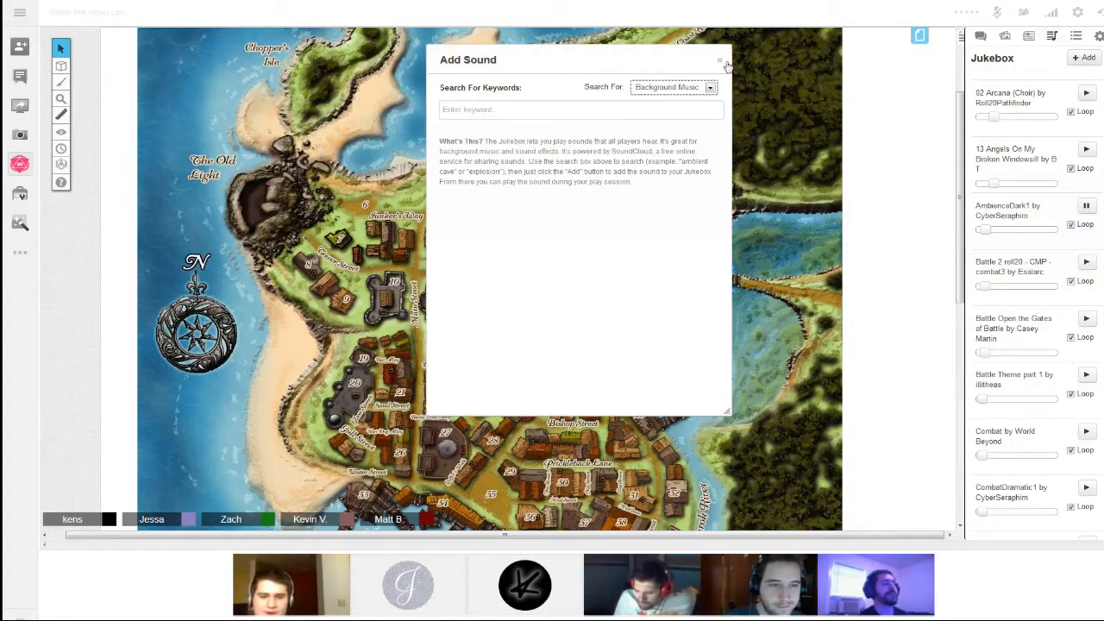
left_click(1028, 35)
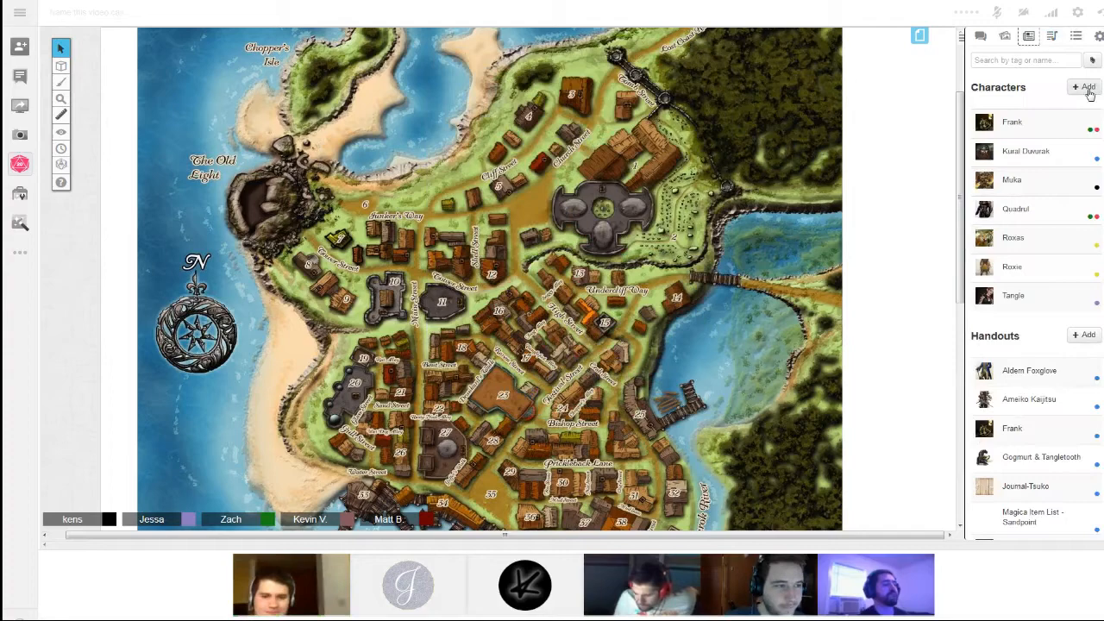
left_click(1085, 87)
type("Mysterious Note 1")
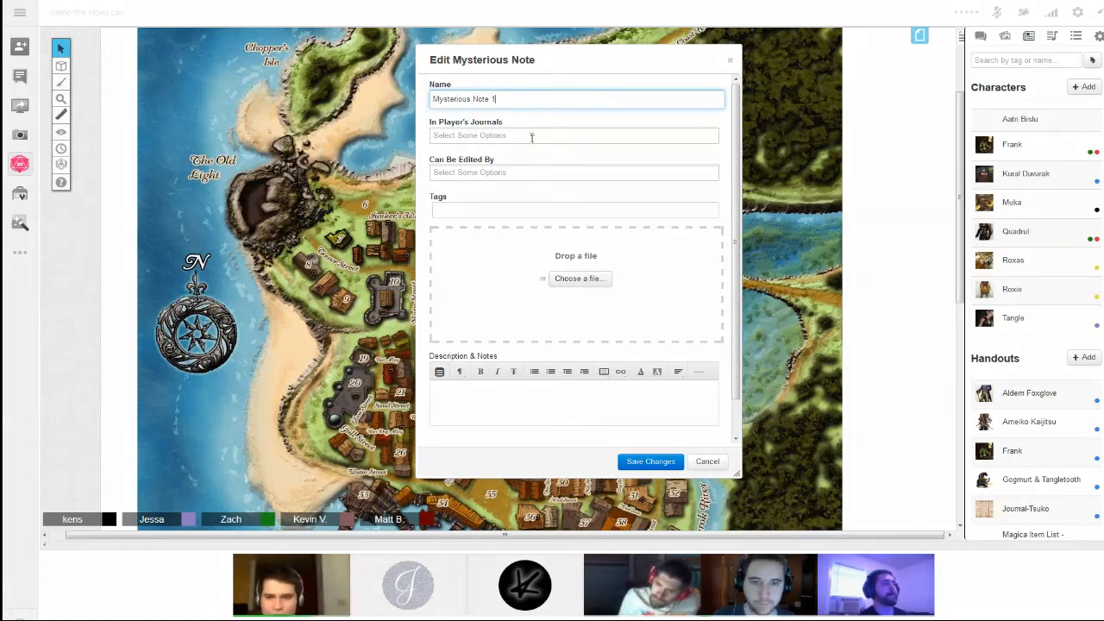
Upload the handwritten letter image to Mysterious Note 1 and save the handout
left_click(574, 135)
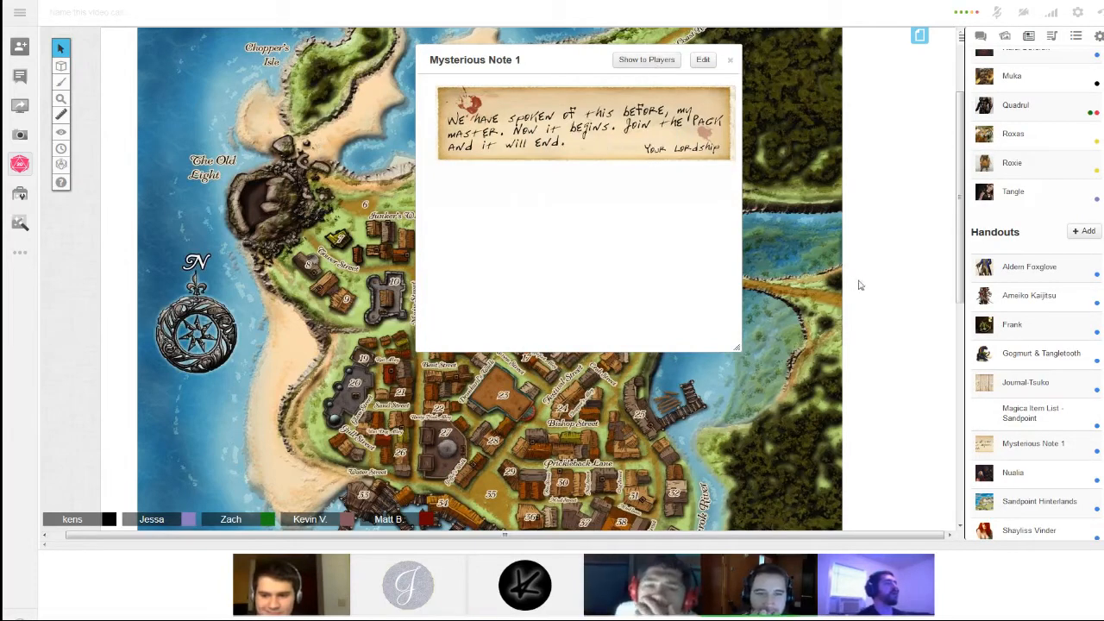
mouse_move(811, 241)
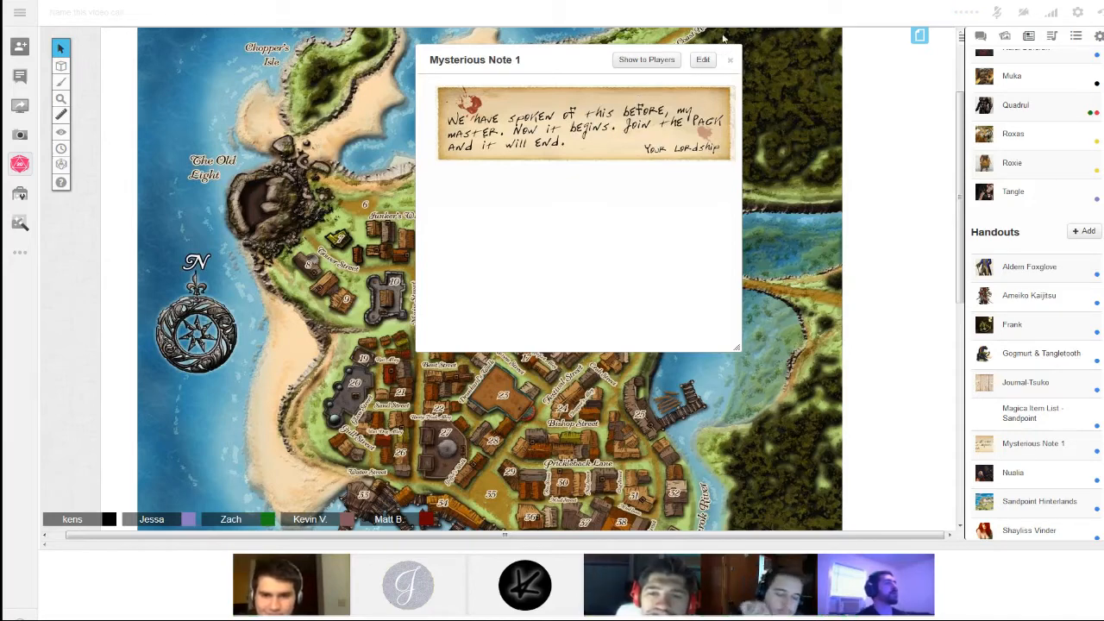
View the Mysterious Note 1 letter signed 'Your Lordship', then close it
left_click(730, 59)
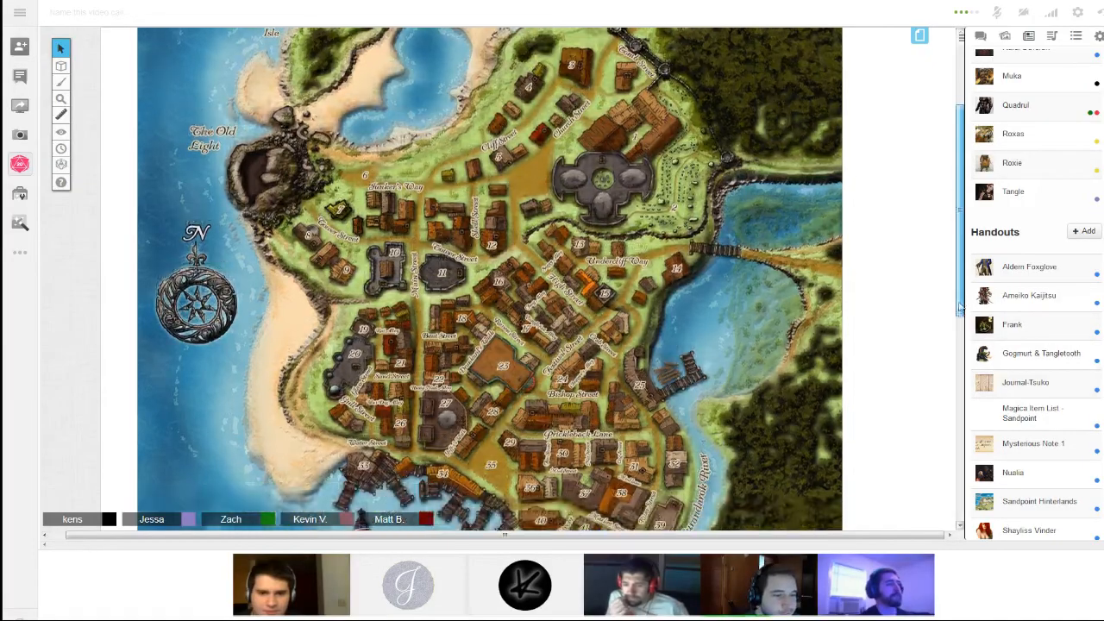
Scroll the map down to Sandpoint Harbor and the southern map edge
scroll("down", 3)
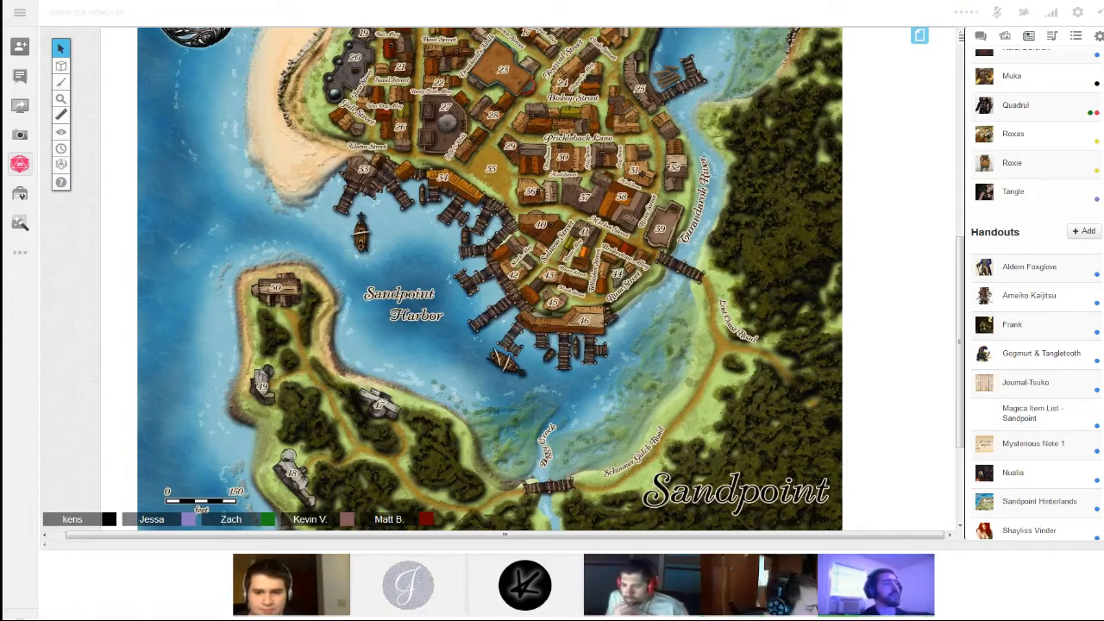
Switch to the Text Chat log and type 'Ibor Thorn'
left_click(981, 35)
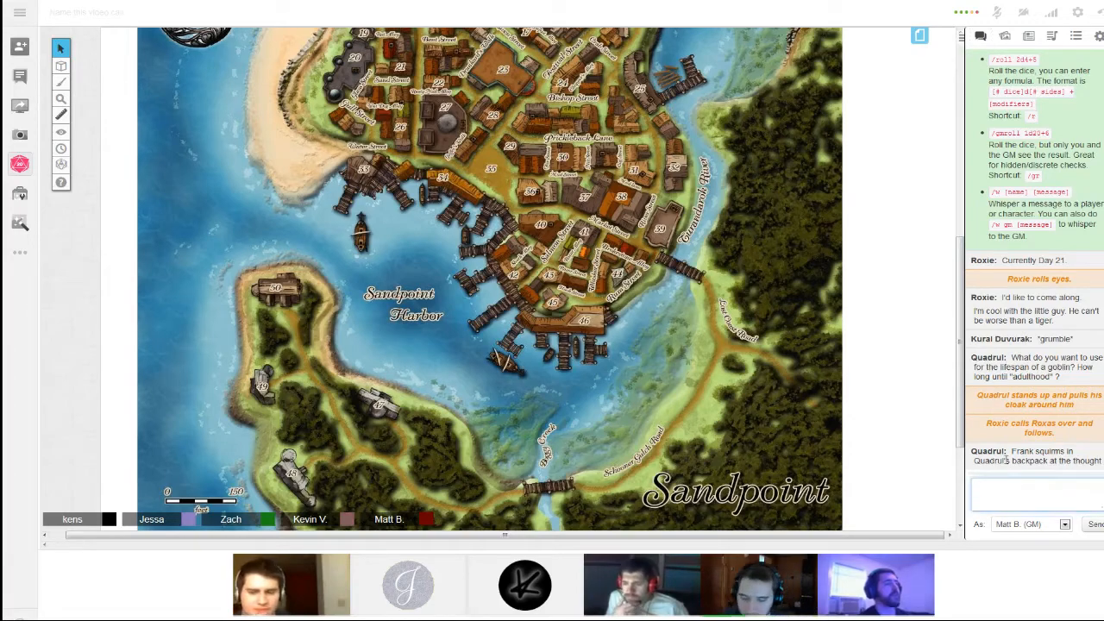
type("Ibor Thorn")
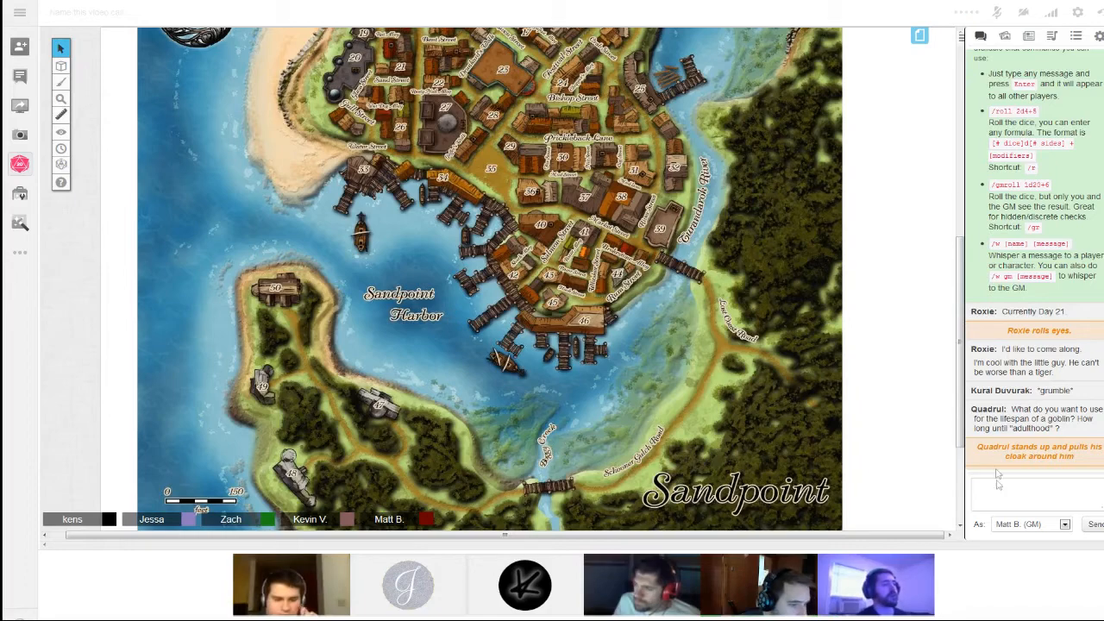
Type the leads Sandpoint Lumber Mill, Ibor Thorn, Ven Vinder, The First Murders on separate lines
left_click(1035, 489)
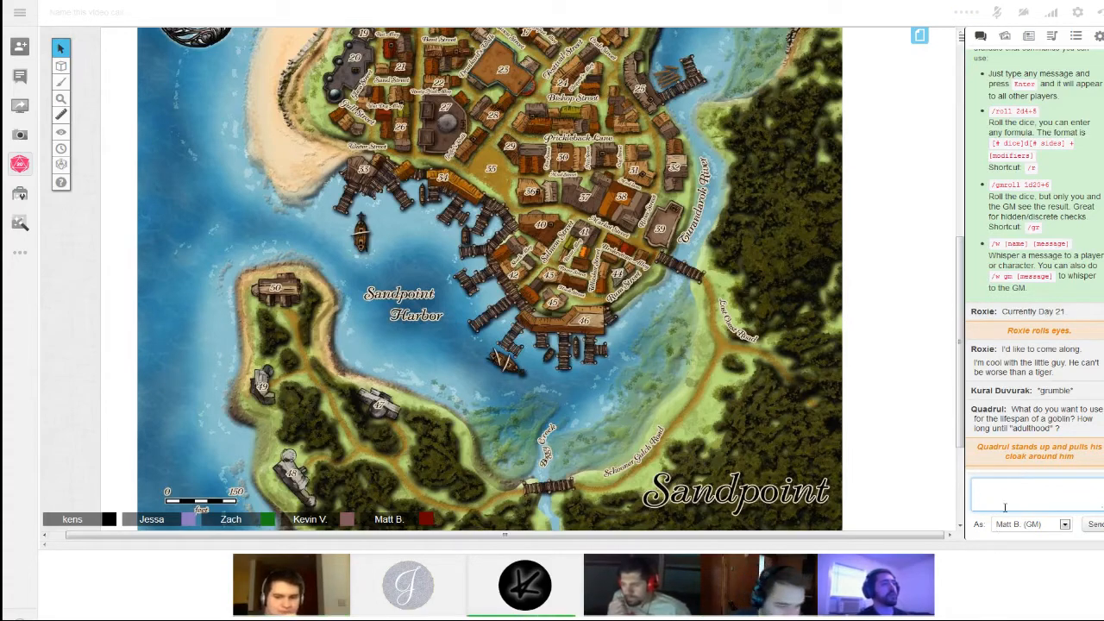
type("DSand")
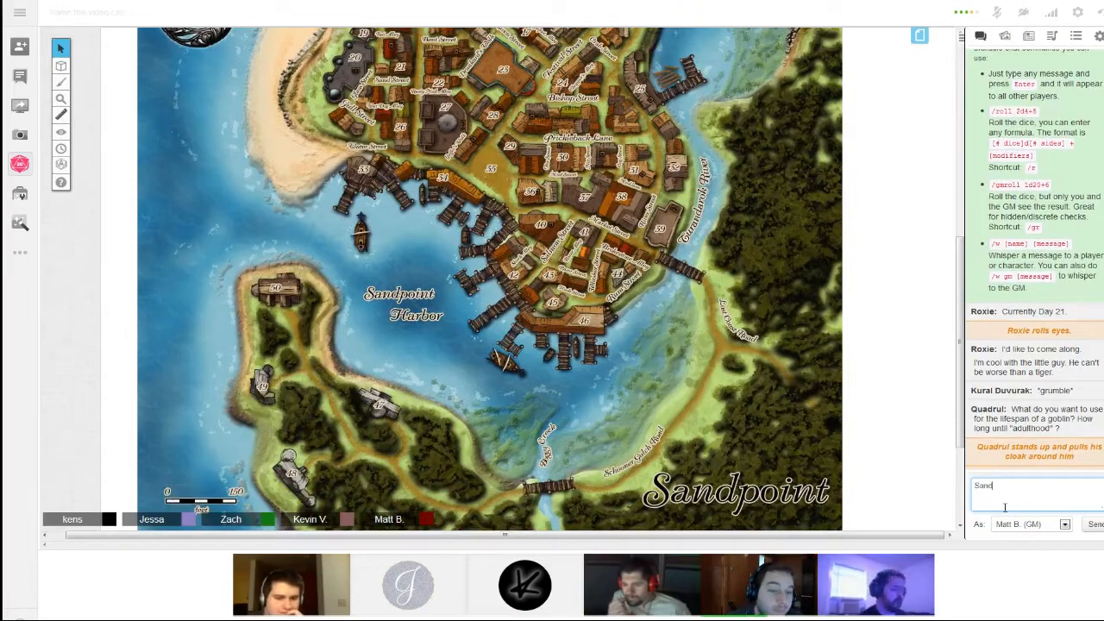
type("\" \"")
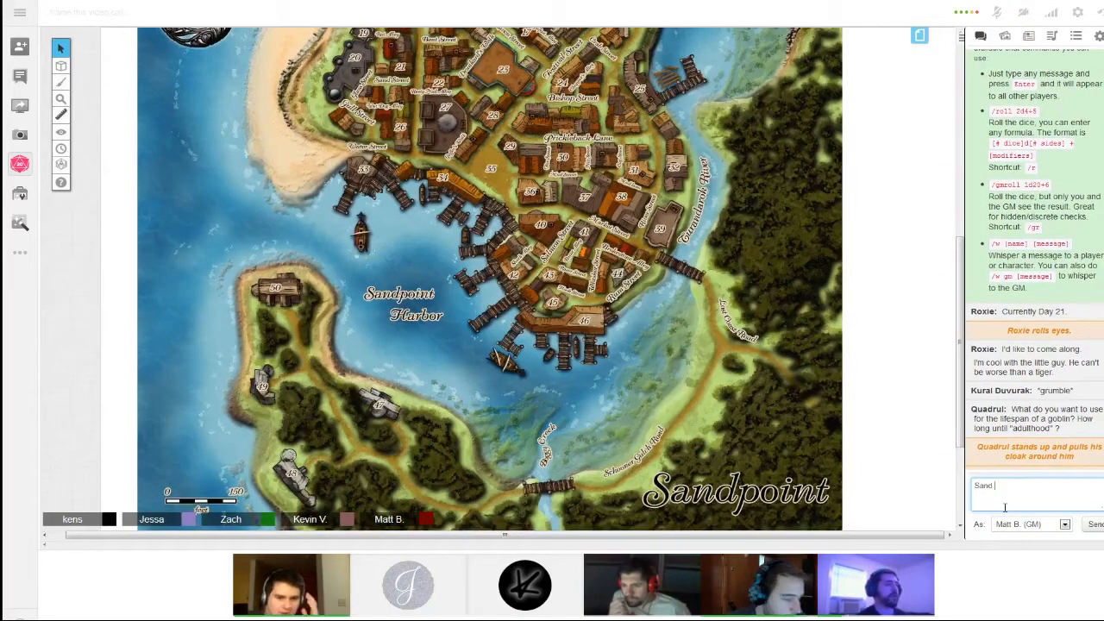
type("Sandpu")
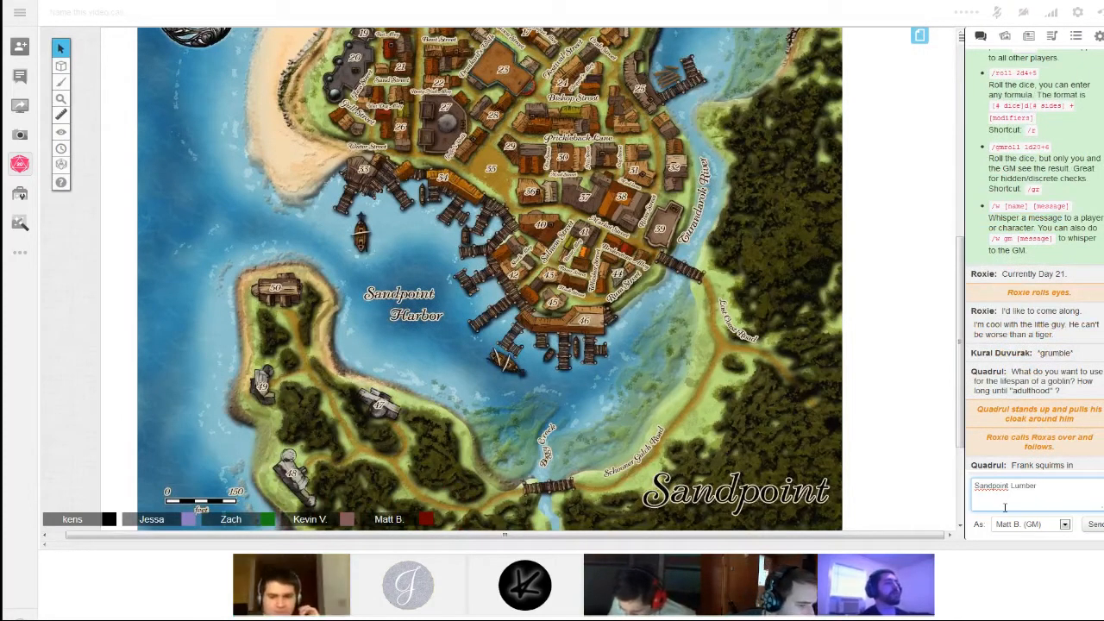
type("Mill")
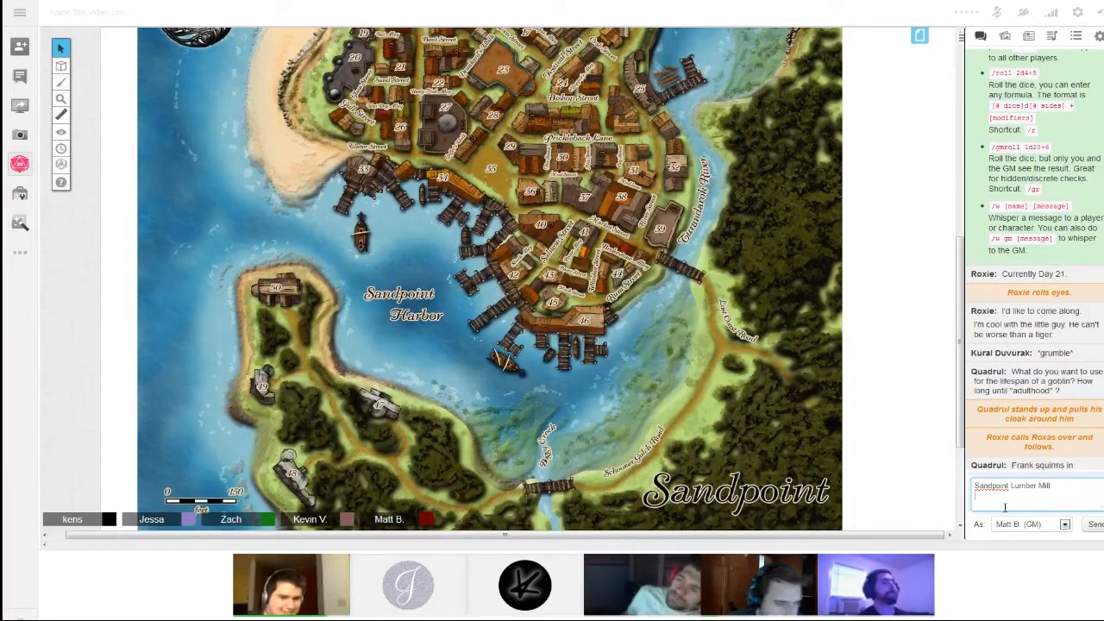
type("lbor")
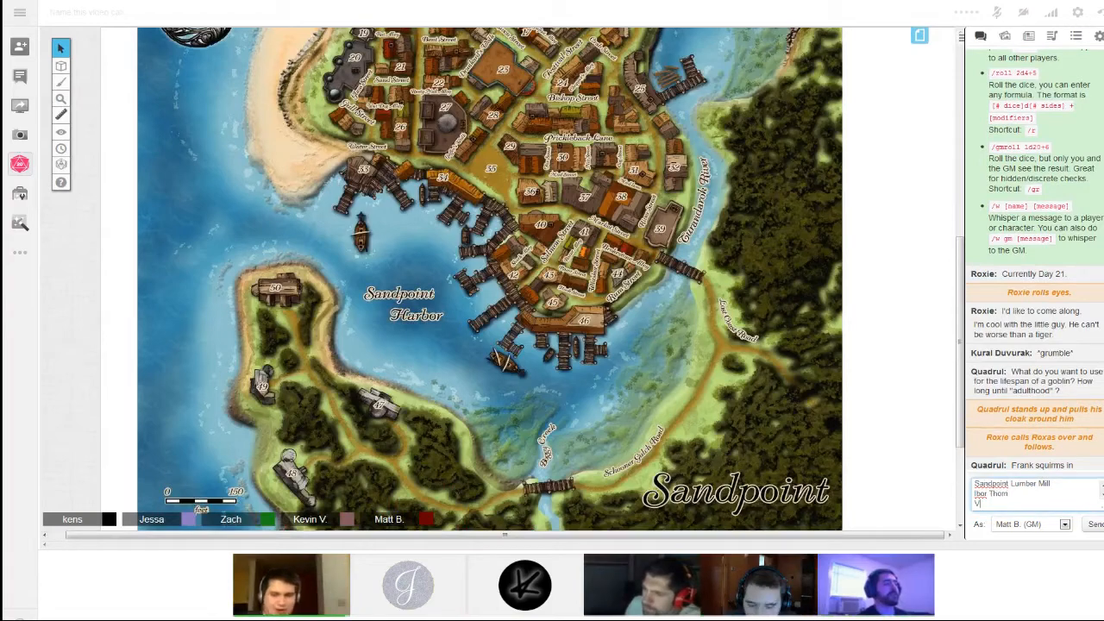
type("Ven Vinder")
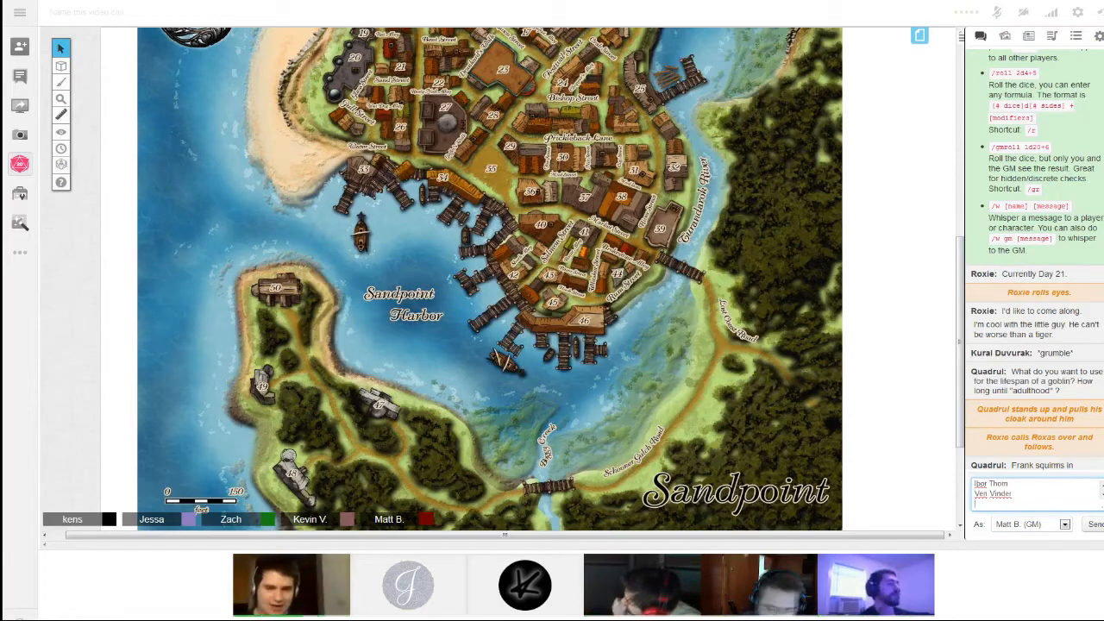
type("The First Murders")
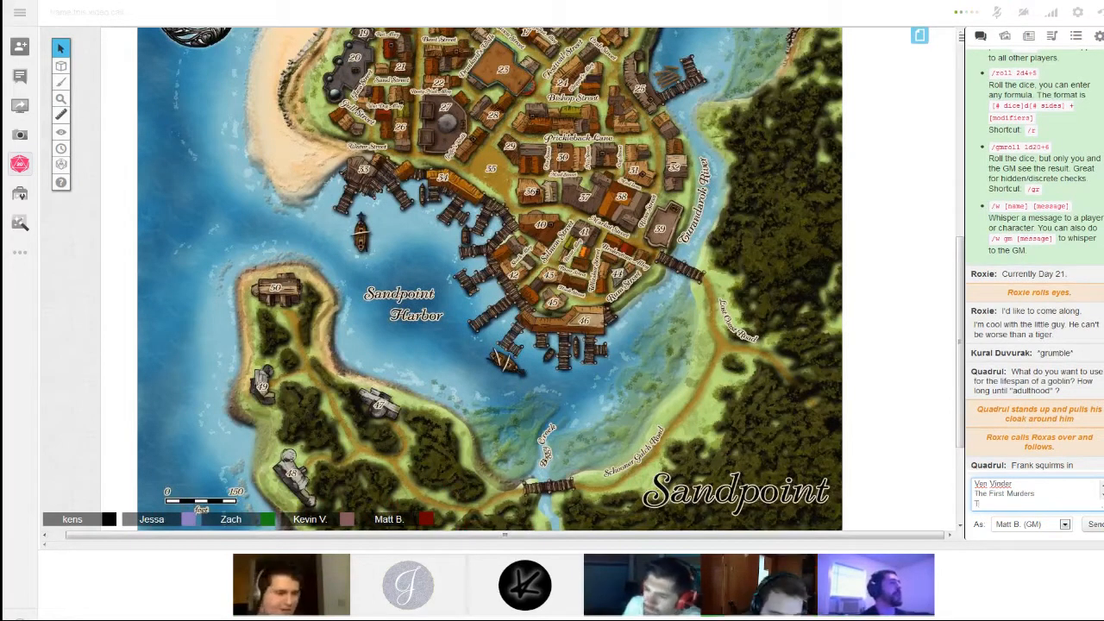
Add 'The Rune' after The First Murders in the unsent chat draft
type("The Rune")
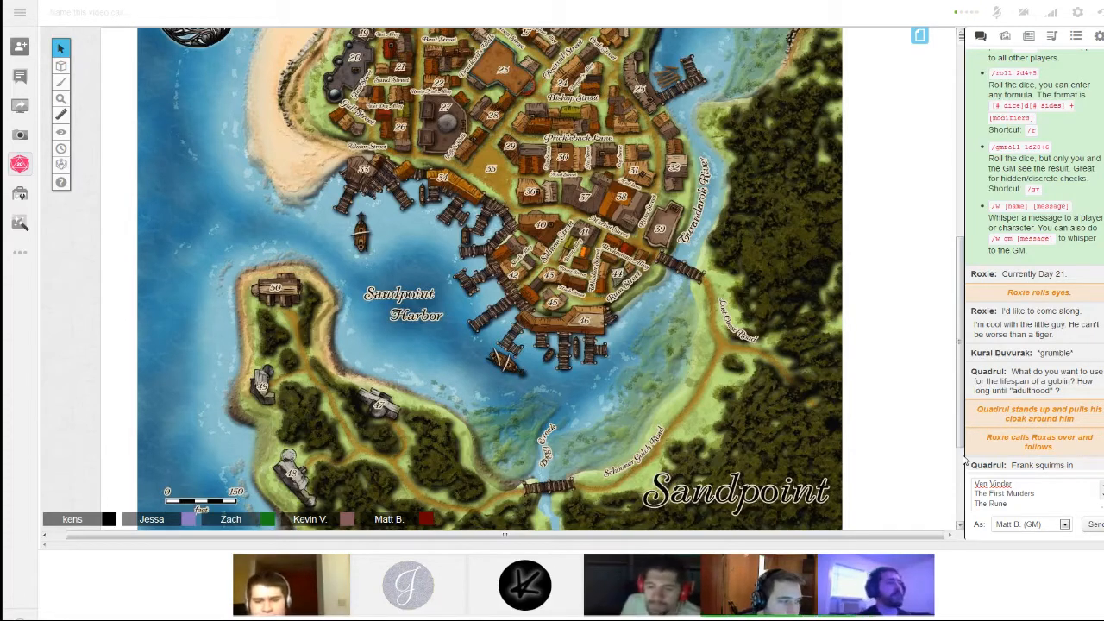
mouse_move(881, 469)
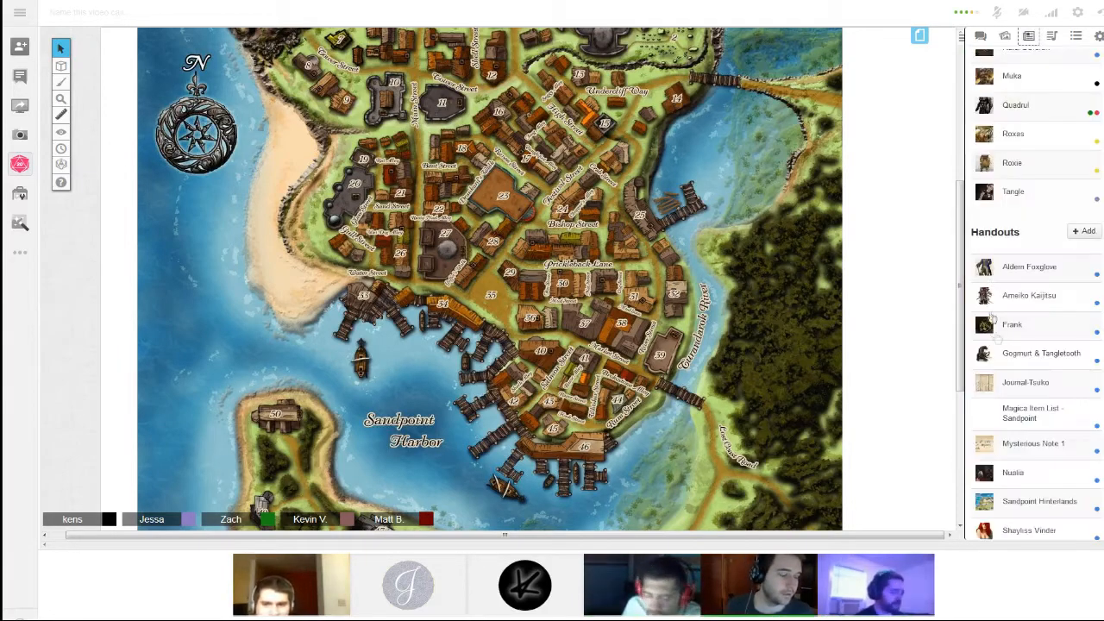
left_click(1031, 412)
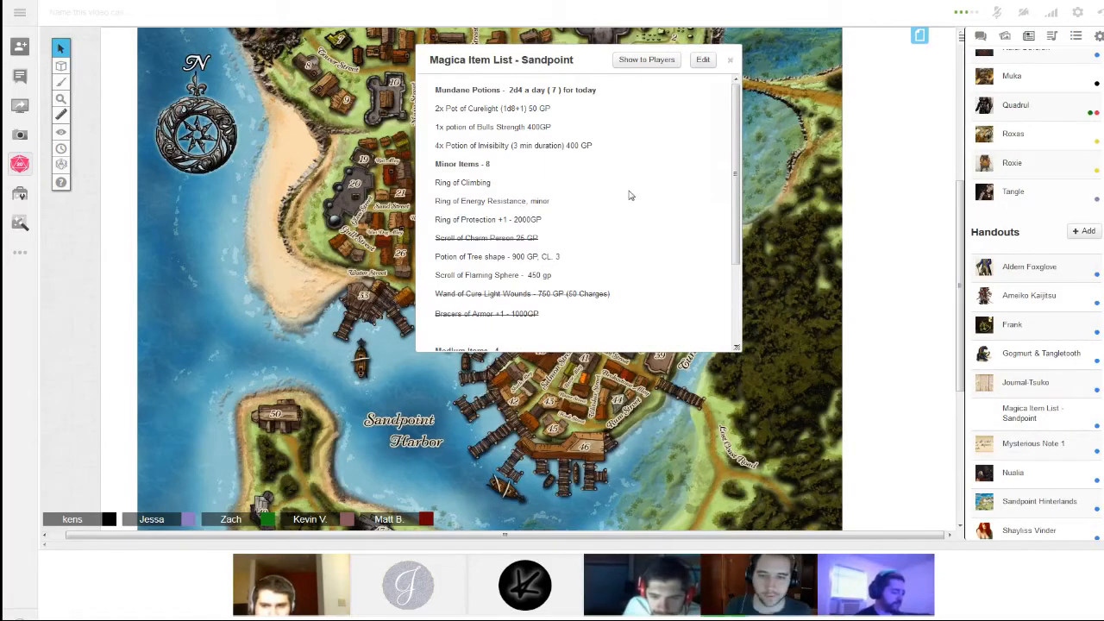
scroll("down", 3)
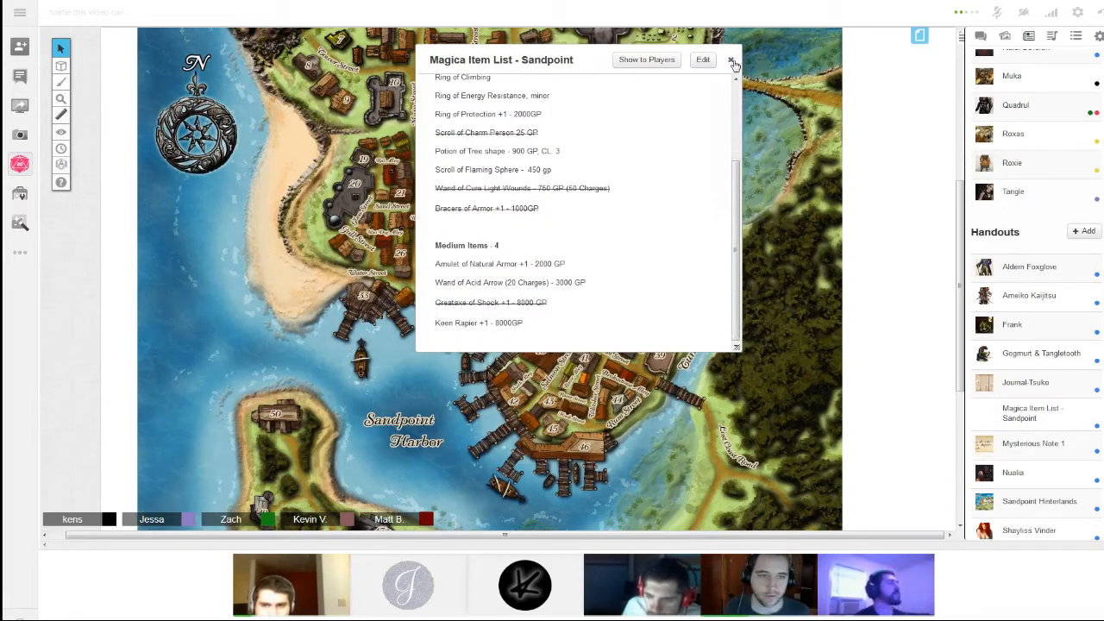
left_click(730, 59)
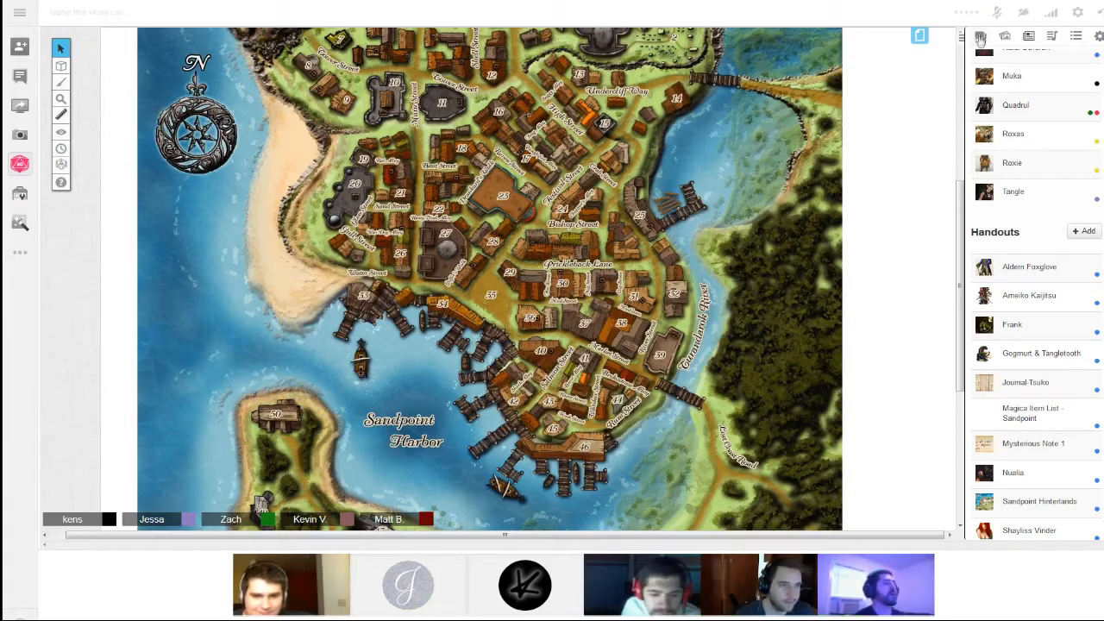
Switch to the chat log and type GM leads, including 'The Murder Scene' and 'Katrines'
left_click(981, 36)
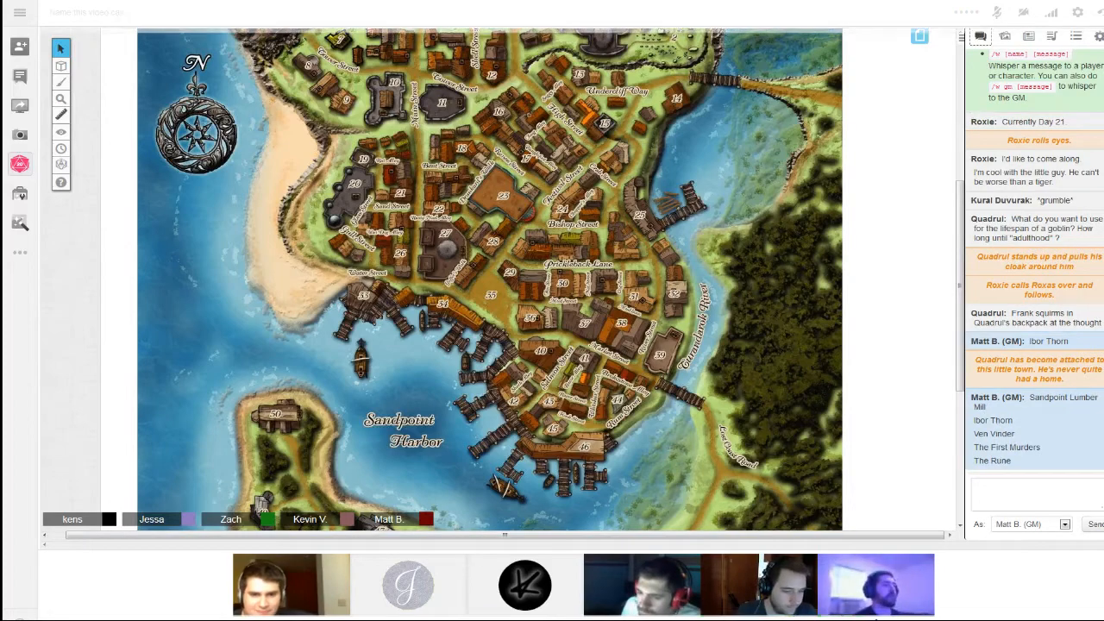
left_click(1030, 524)
type("Thrn")
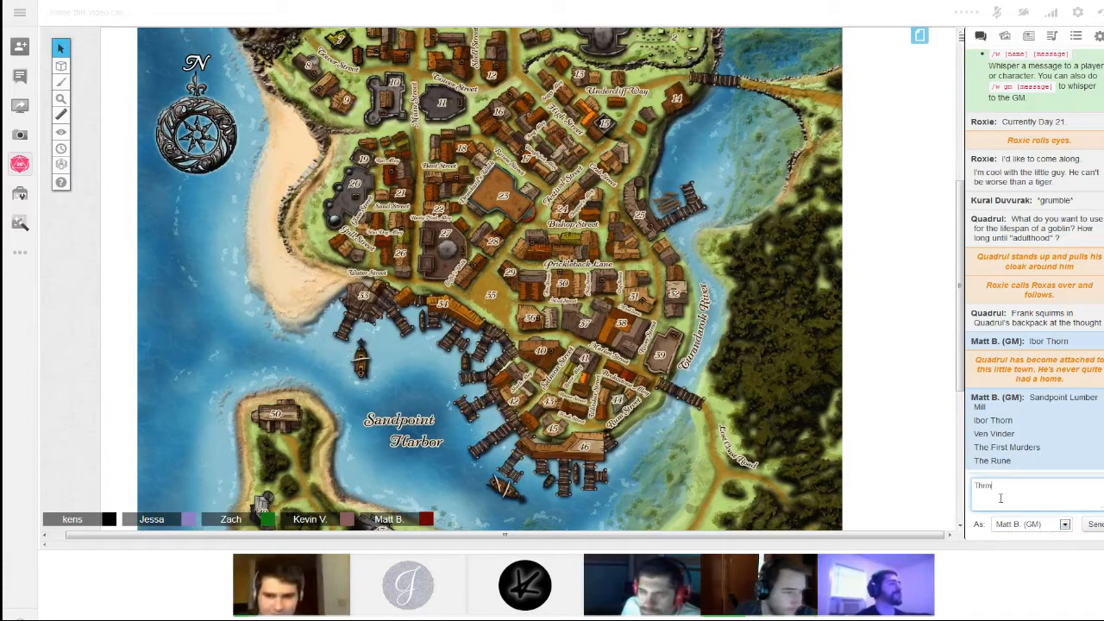
type("The")
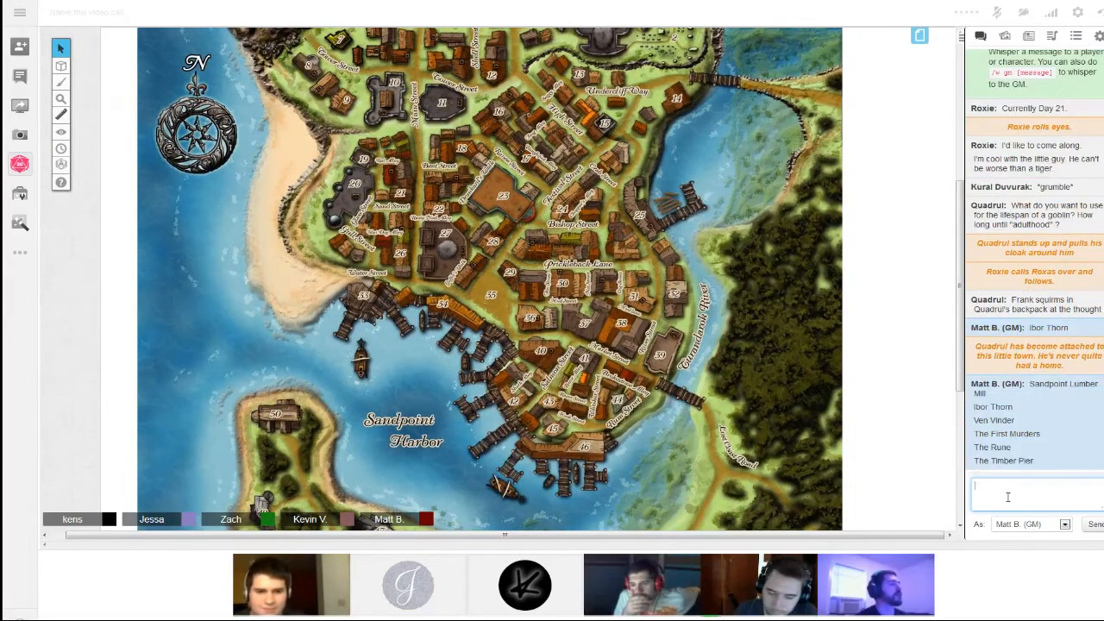
type("The Murder S")
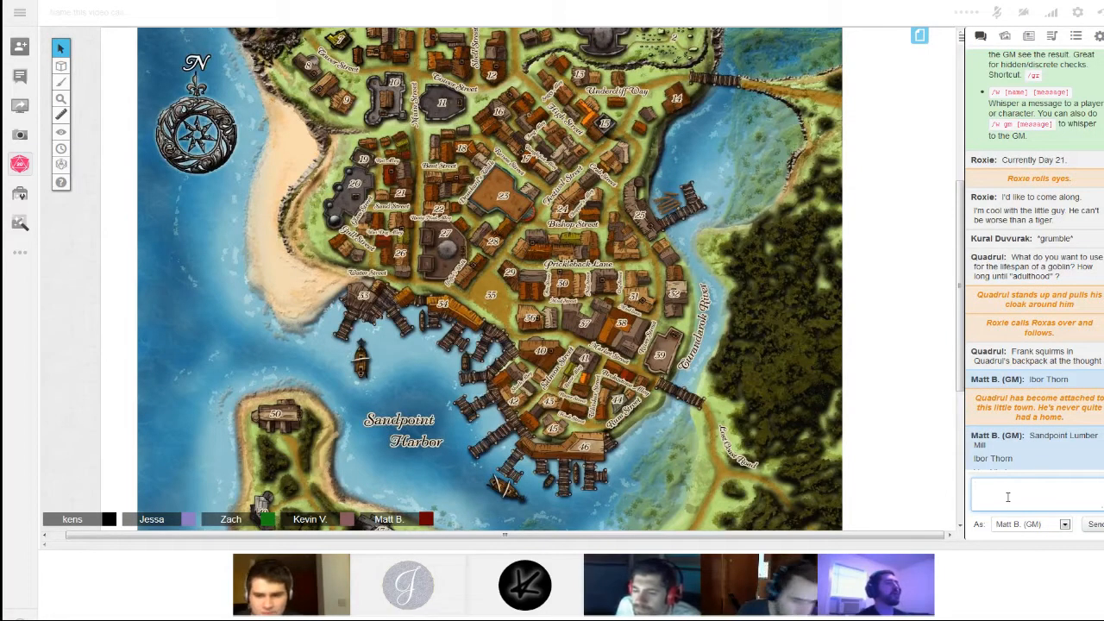
type("Katrines")
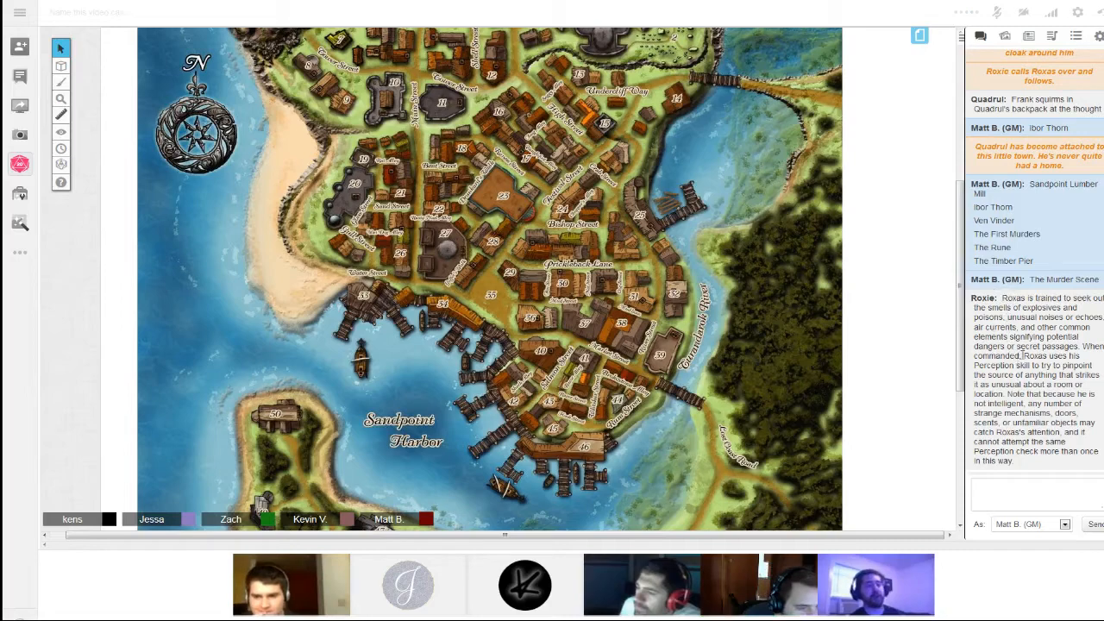
Select part of Roxas's Perception ability text, then focus the chat input box
left_click_drag(1022, 356, 1009, 459)
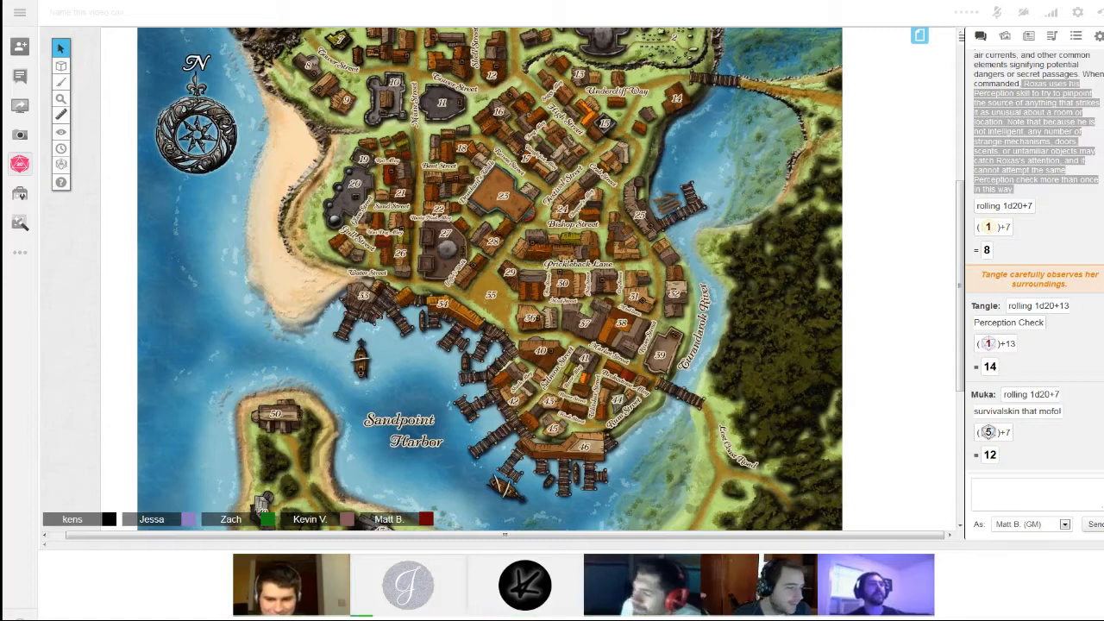
left_click(1031, 487)
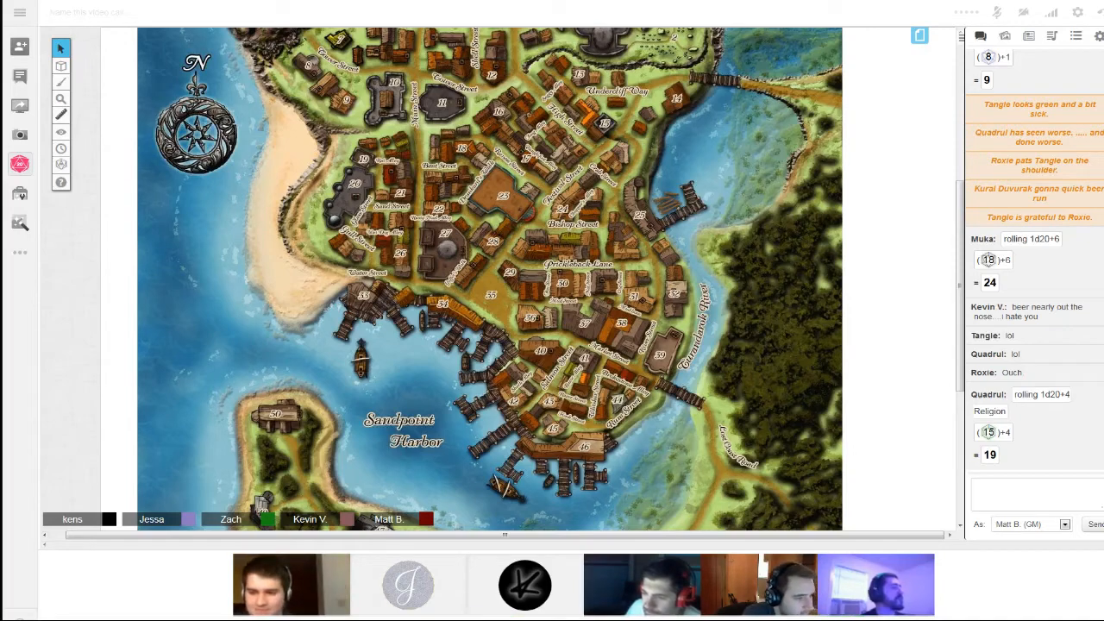
Scroll the chat log down to the new Fortitude save roll of 21
scroll("down", 3)
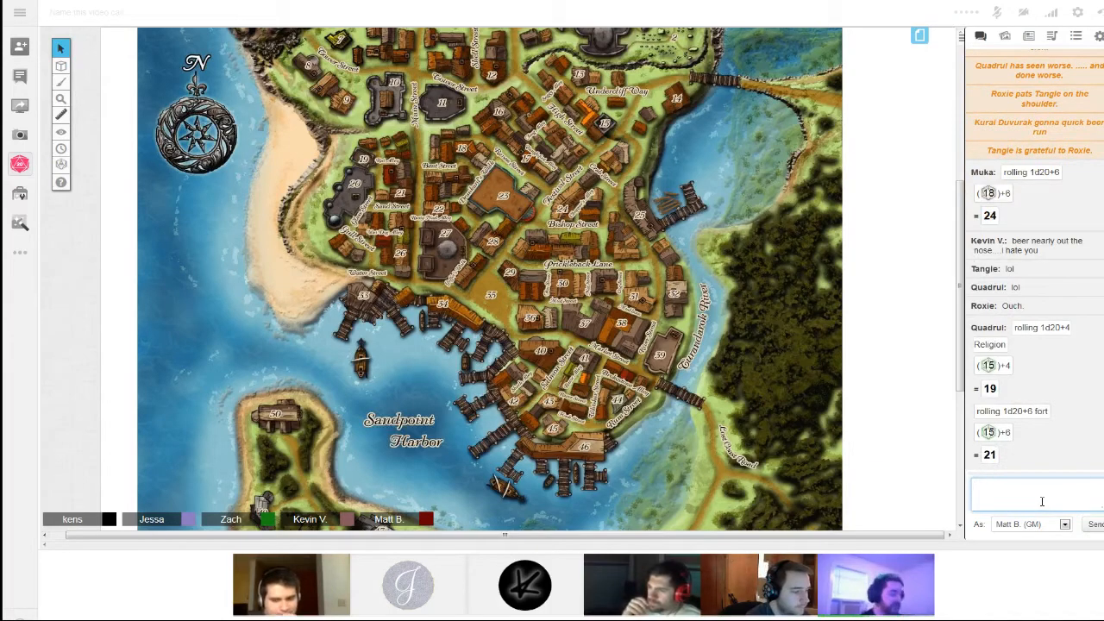
mouse_move(1041, 479)
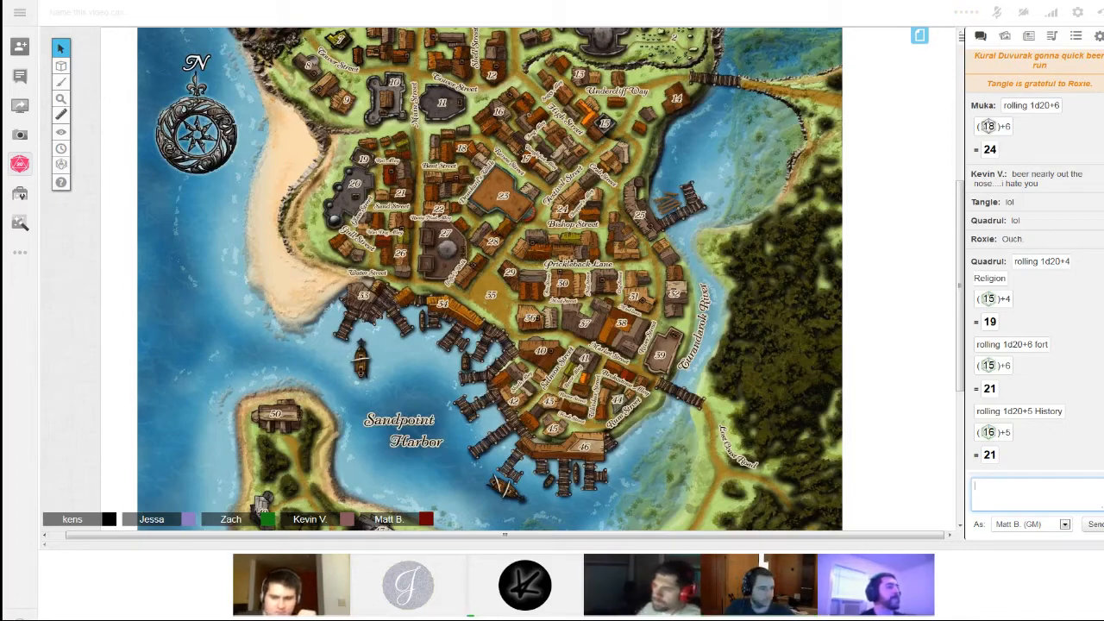
scroll("down", 3)
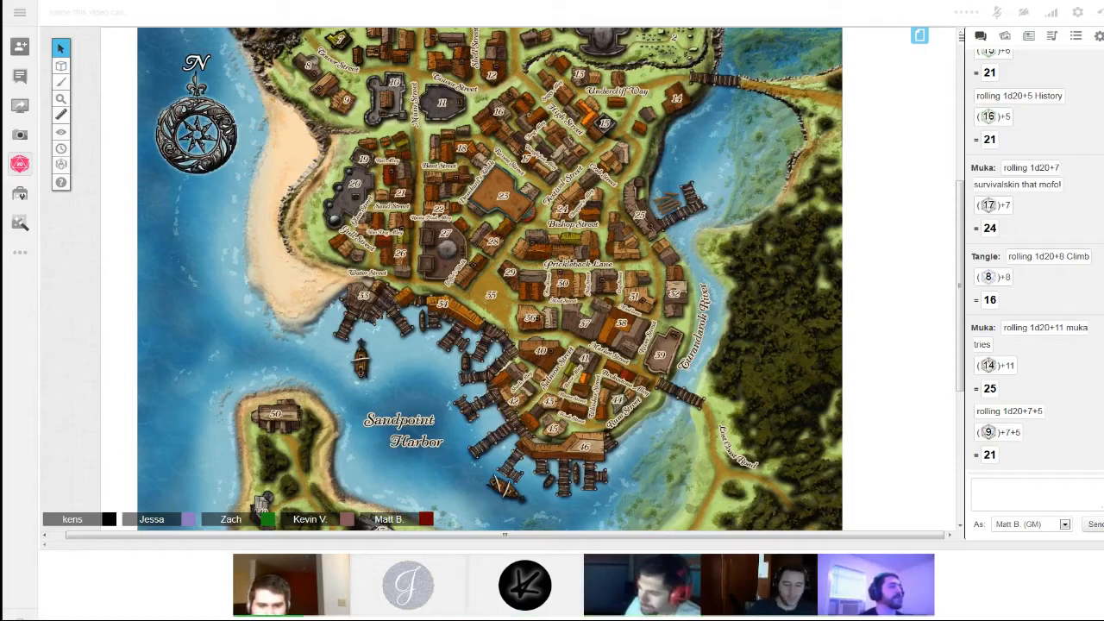
scroll("down", 3)
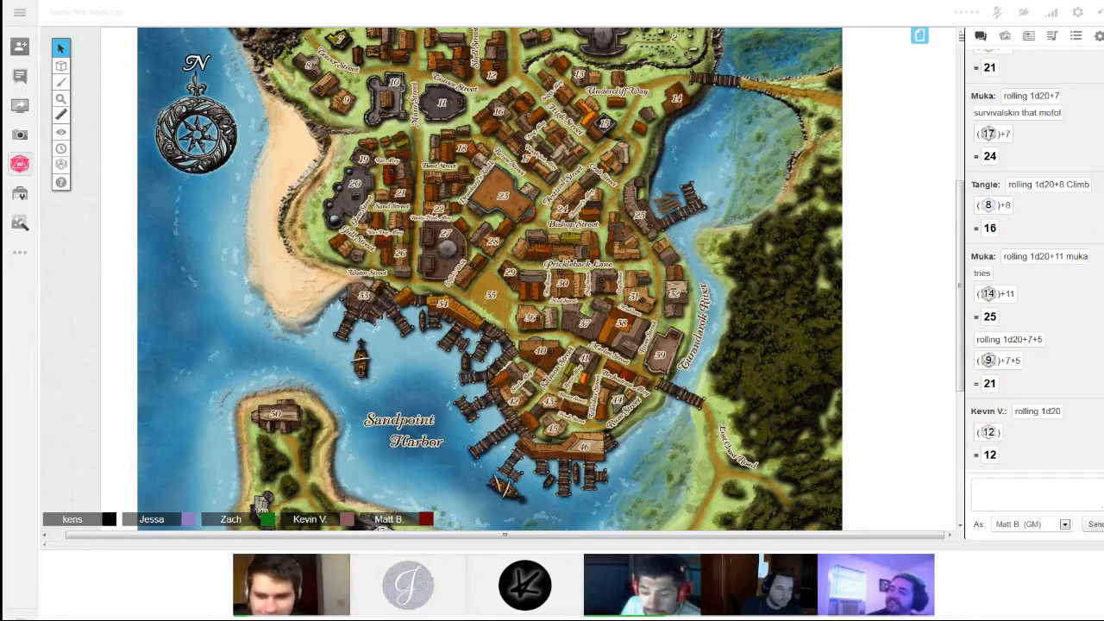
Scroll to the latest chat messages and place the cursor in the message box
scroll("down", 3)
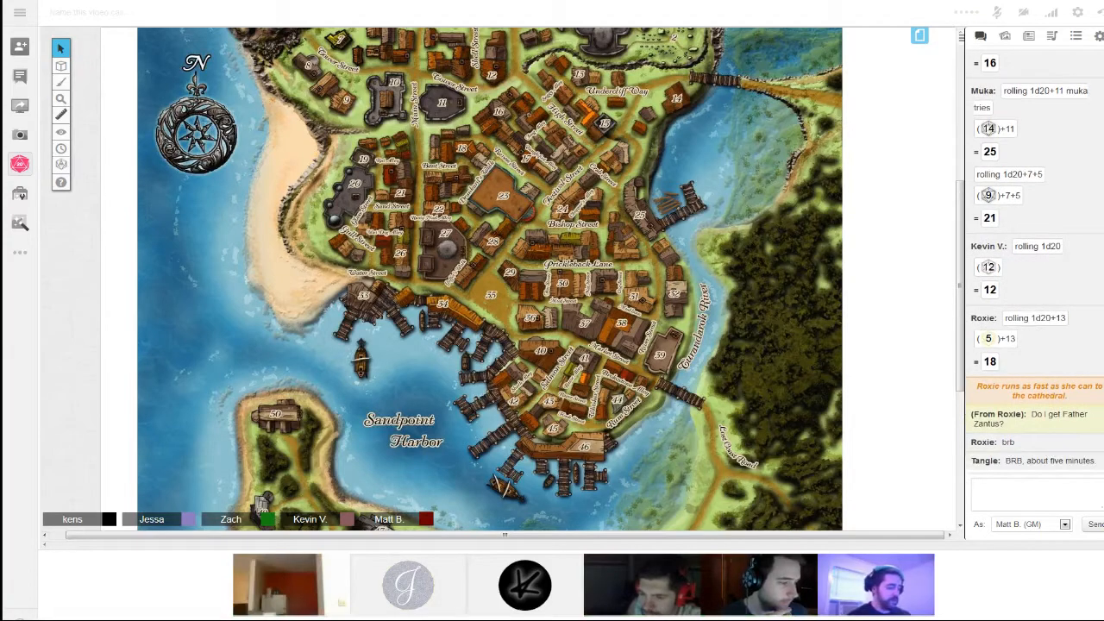
left_click(1035, 489)
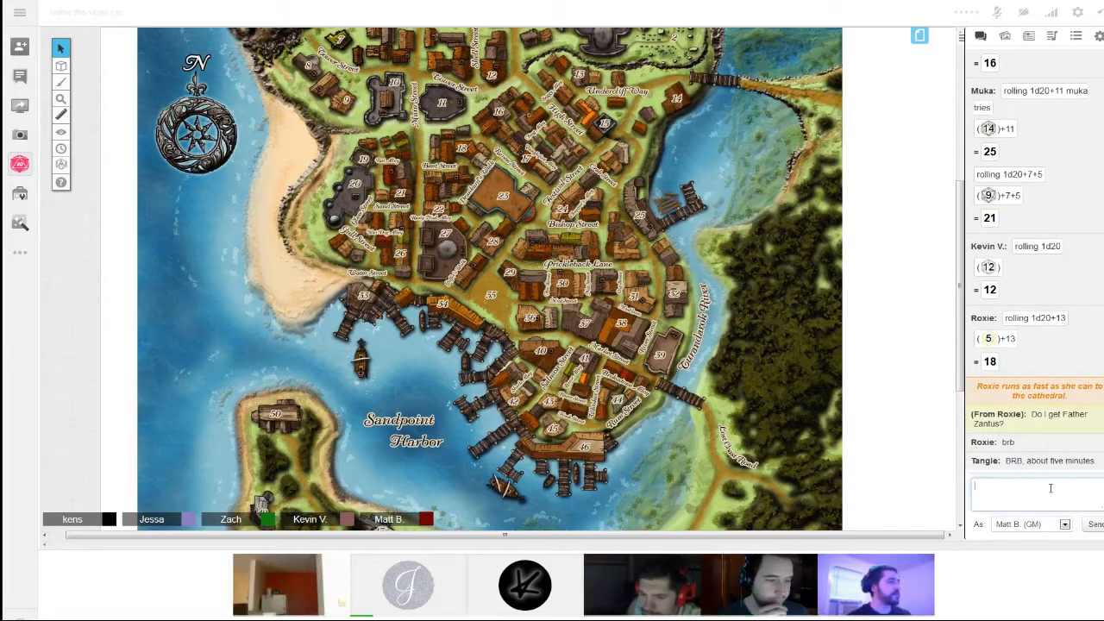